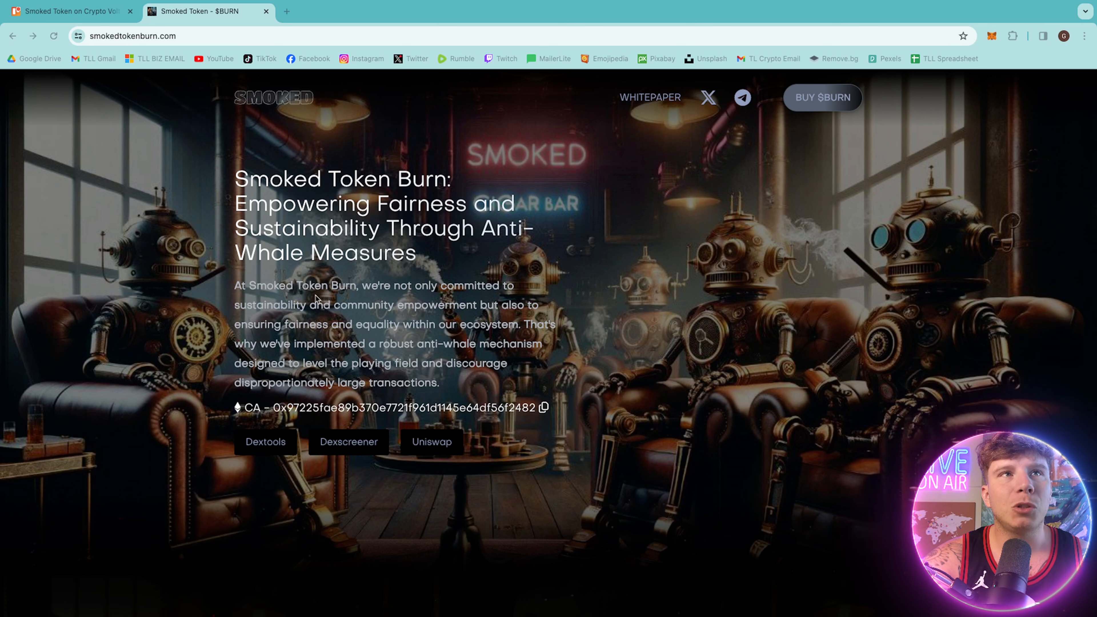
{"action": "mouse_move", "coordinate": [177, 339]}
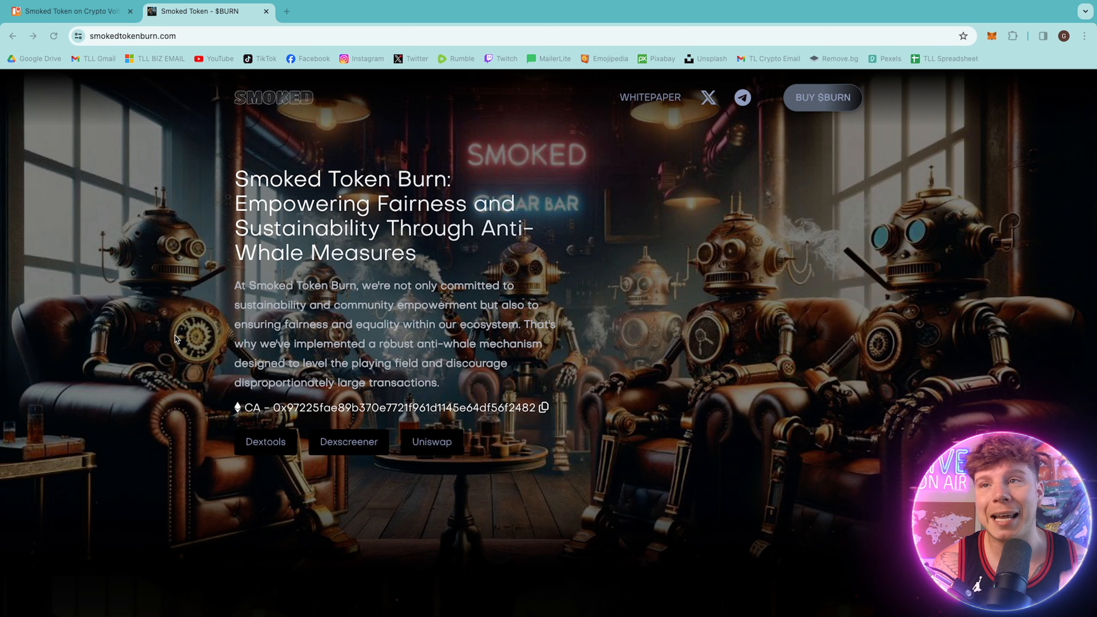
{"action": "mouse_move", "coordinate": [699, 294]}
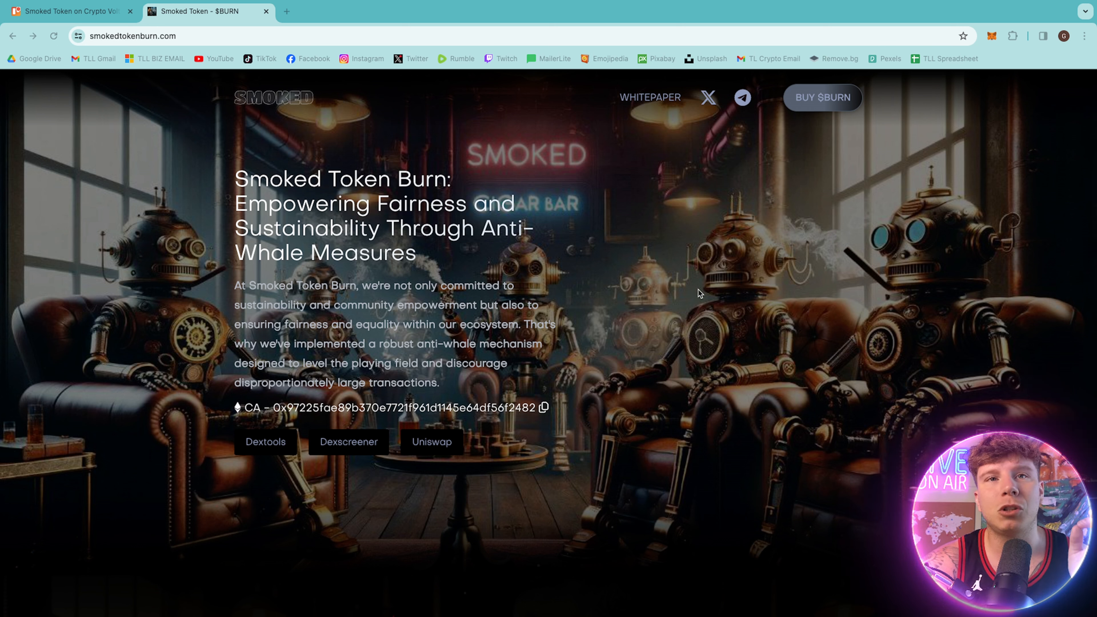
{"action": "mouse_move", "coordinate": [698, 359]}
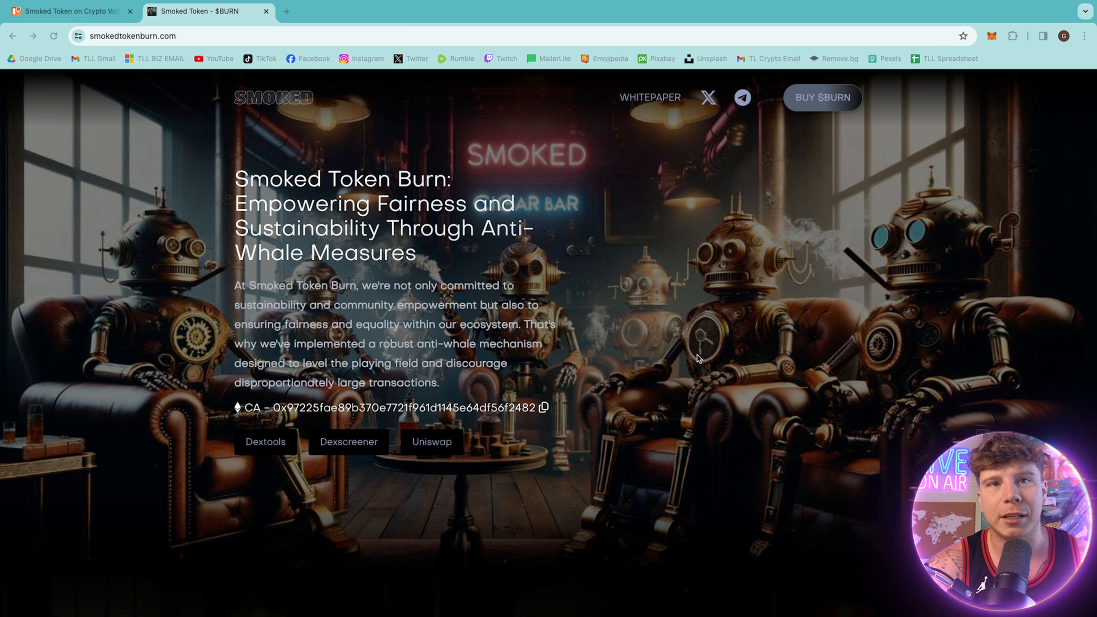
Step: Scroll through The Concept cards down to the Get More For Being A Chad section
{"action": "scroll", "scroll_direction": "down", "scroll_amount": 3}
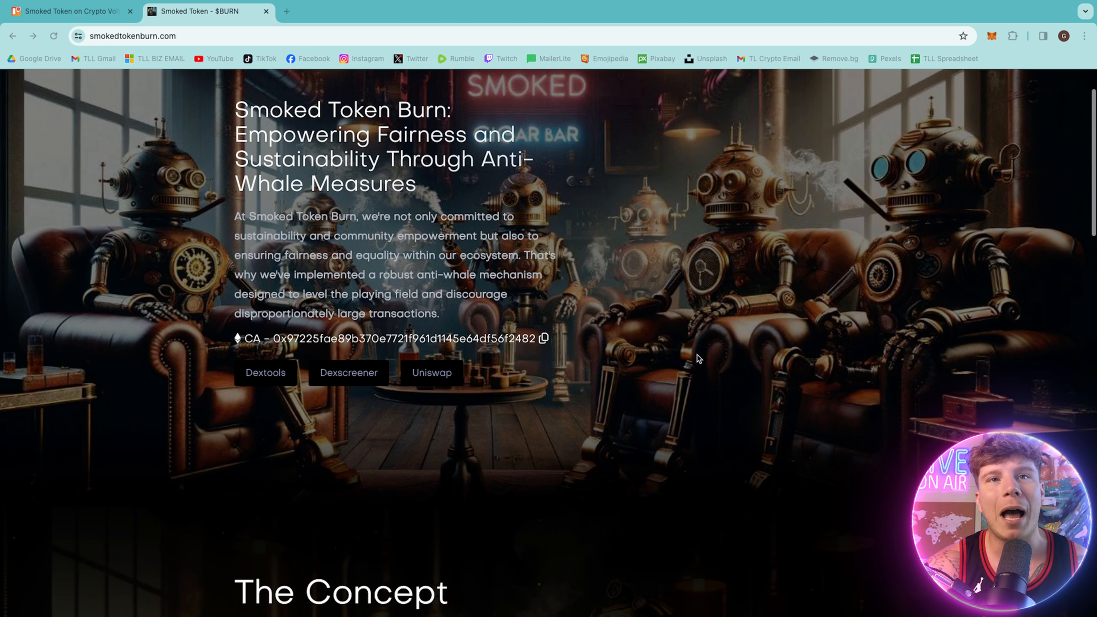
{"action": "scroll", "scroll_direction": "down", "scroll_amount": 3}
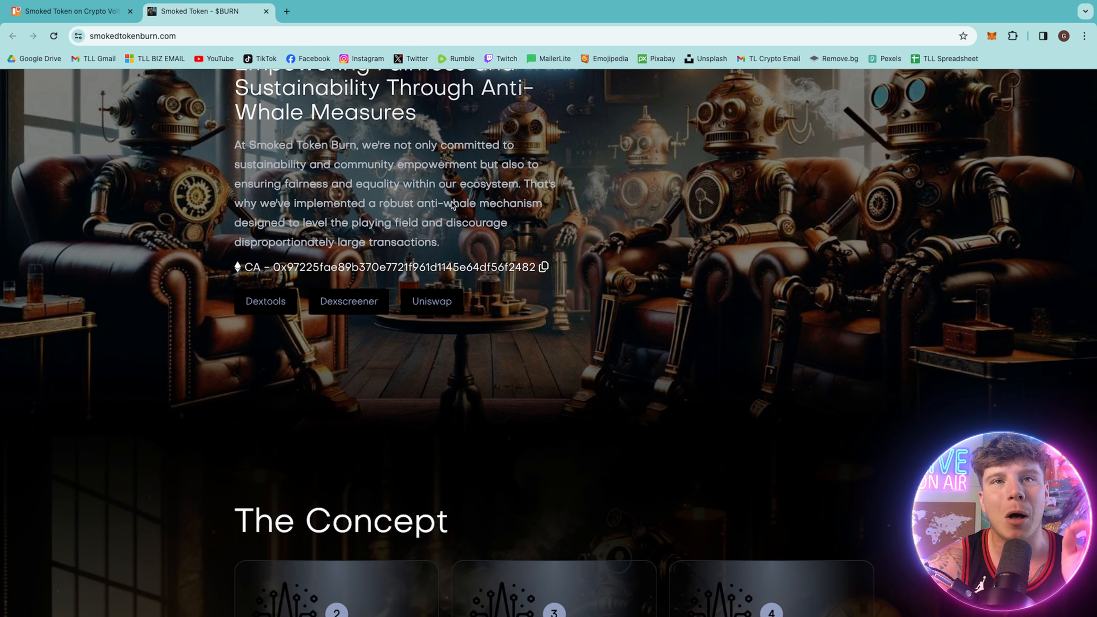
{"action": "scroll", "scroll_direction": "down", "scroll_amount": 3}
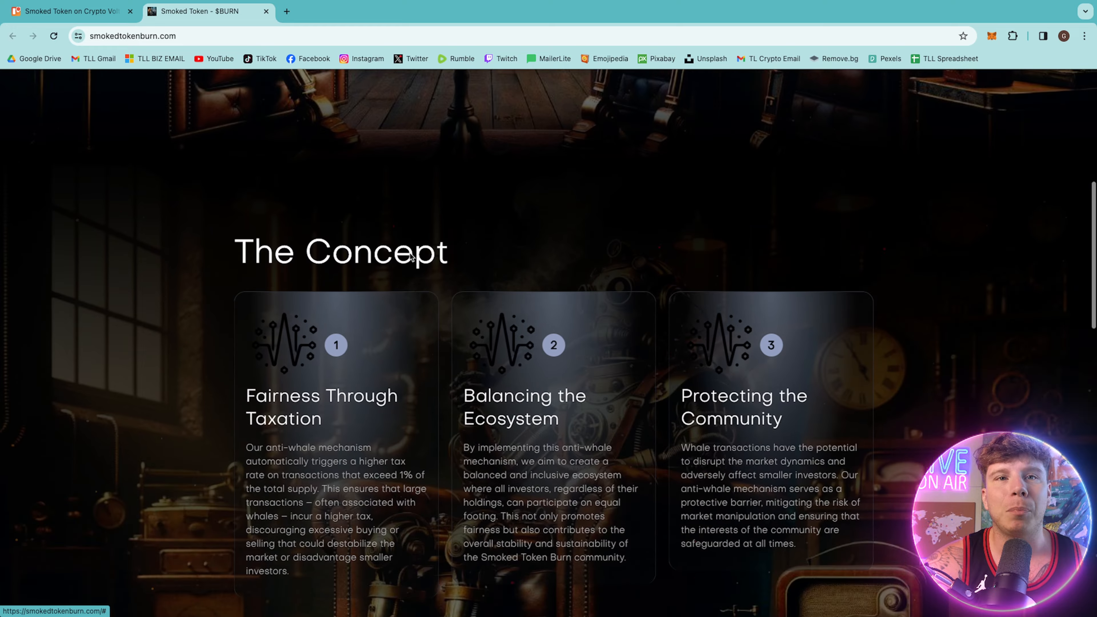
{"action": "scroll", "scroll_direction": "down", "scroll_amount": 3}
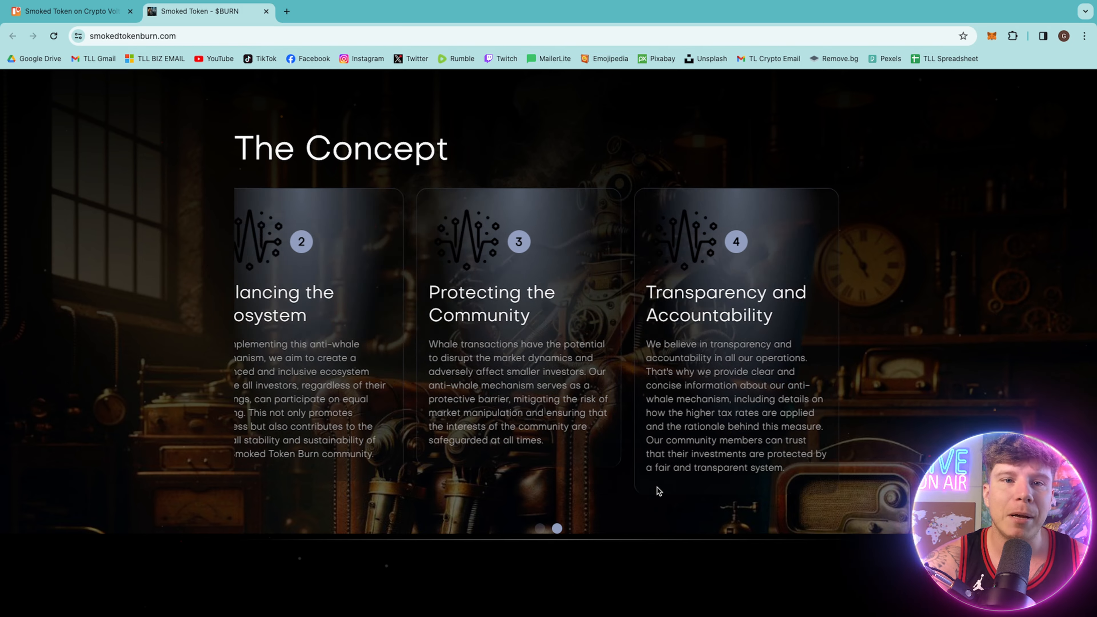
{"action": "scroll", "scroll_direction": "down", "scroll_amount": 3}
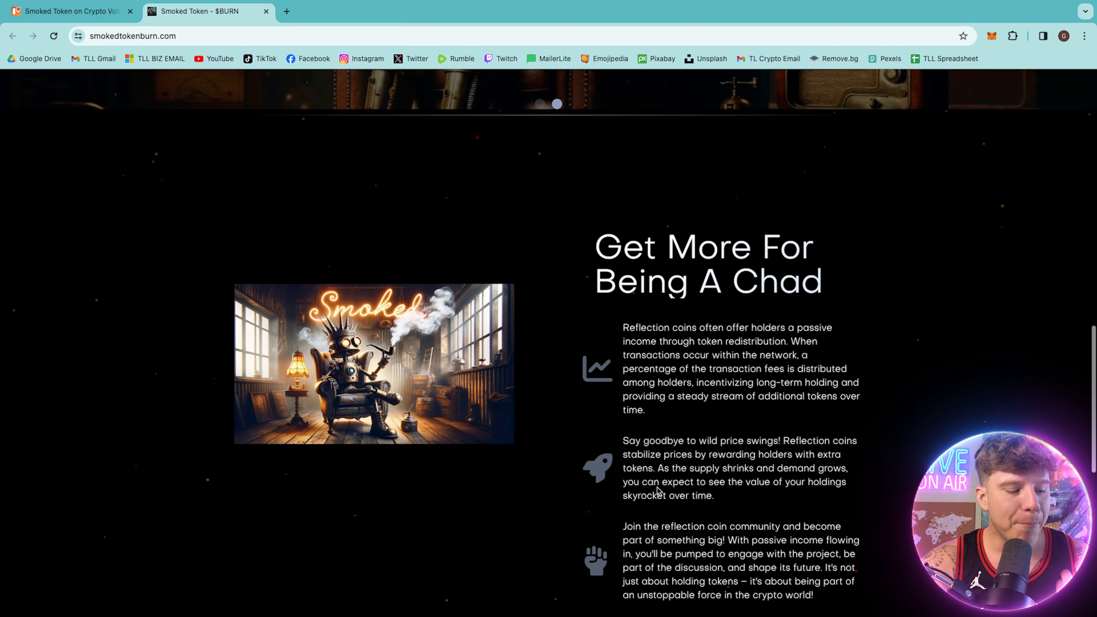
{"action": "scroll", "scroll_direction": "down", "scroll_amount": 3}
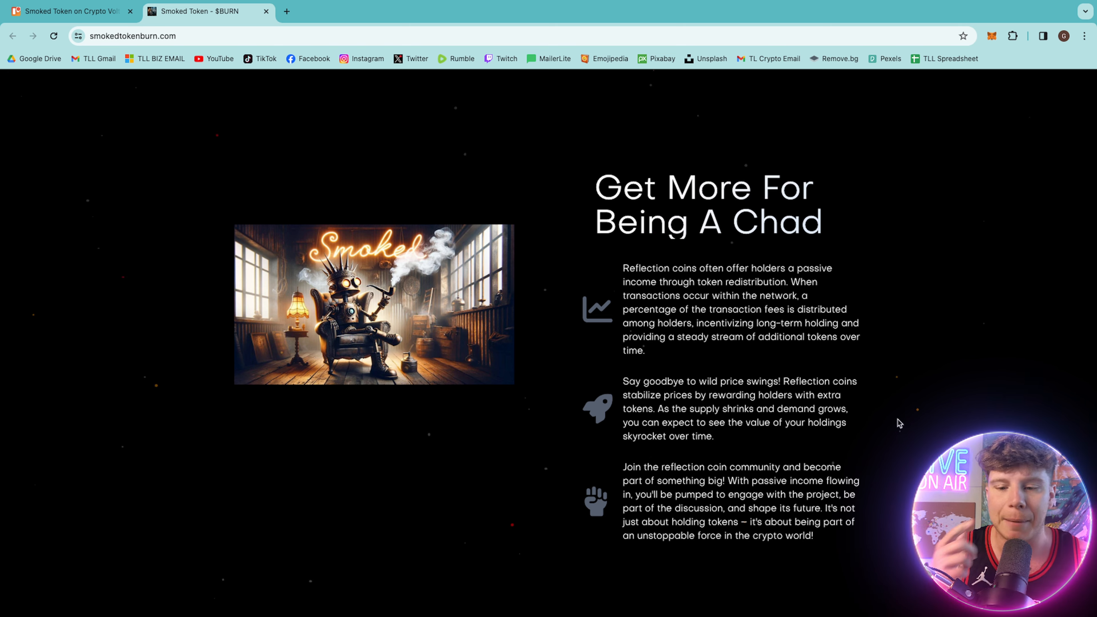
{"action": "scroll", "scroll_direction": "down", "scroll_amount": 3}
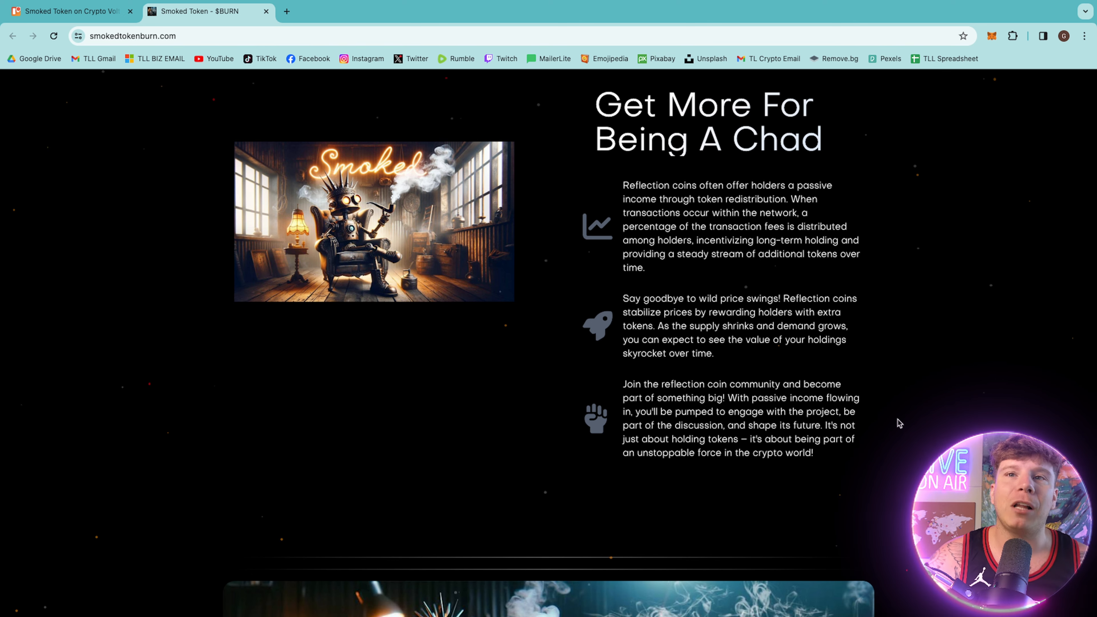
{"action": "scroll", "scroll_direction": "down", "scroll_amount": 3}
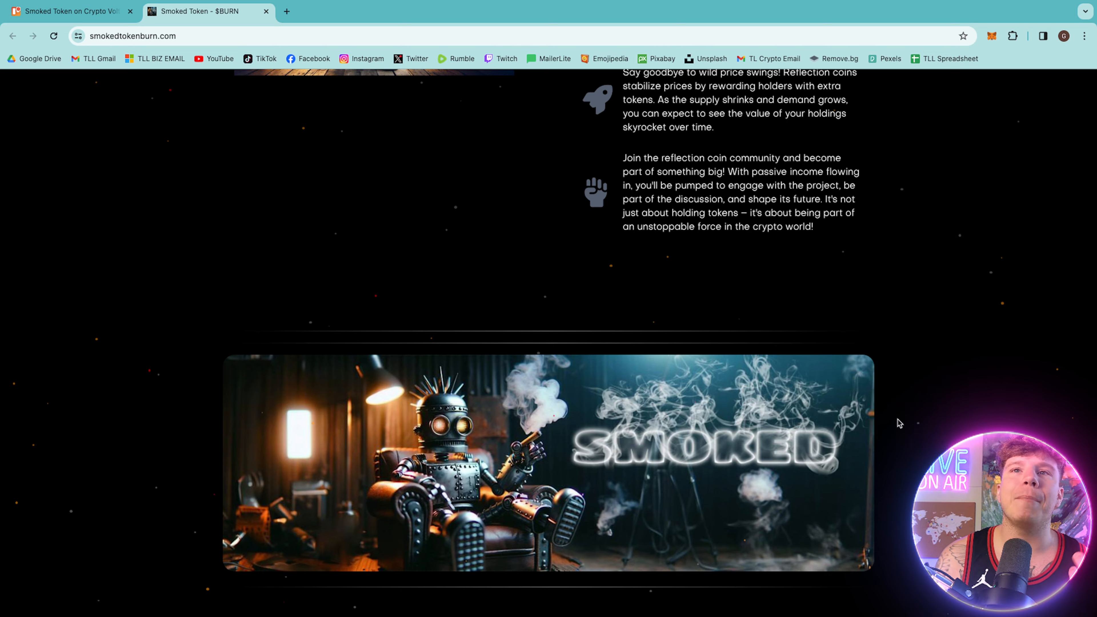
{"action": "scroll", "scroll_direction": "down", "scroll_amount": 3}
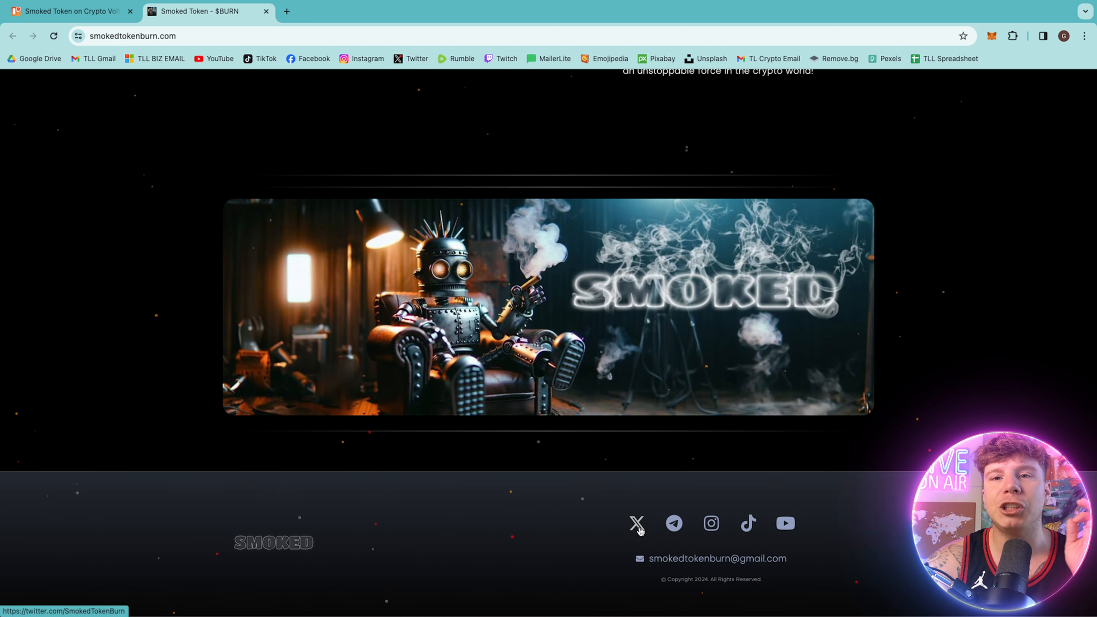
{"action": "left_click", "coordinate": [636, 524]}
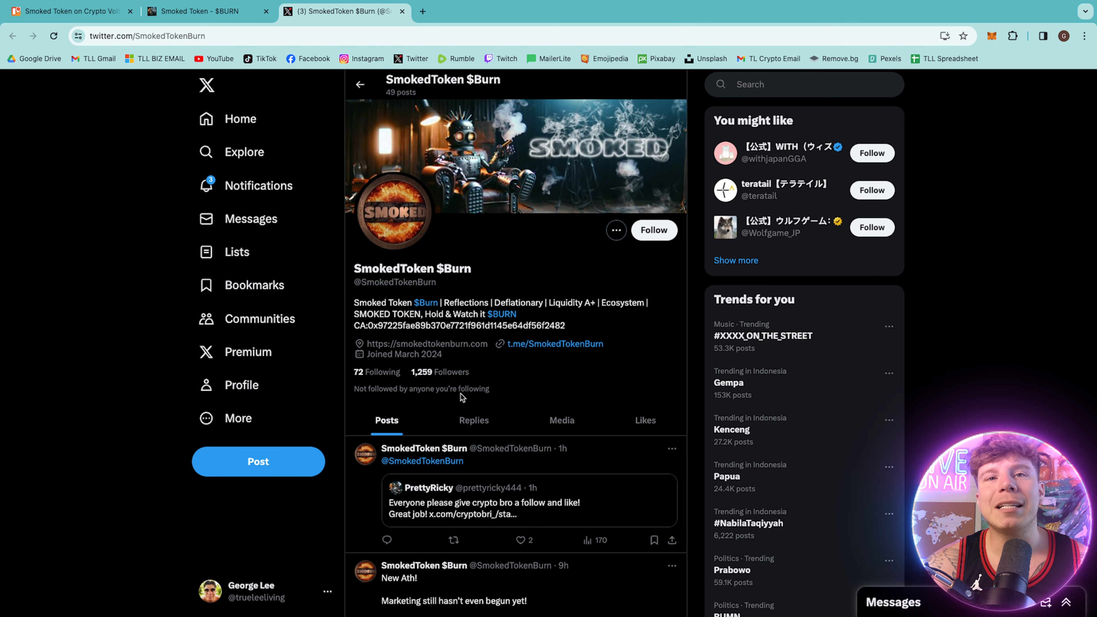
{"action": "mouse_move", "coordinate": [421, 364]}
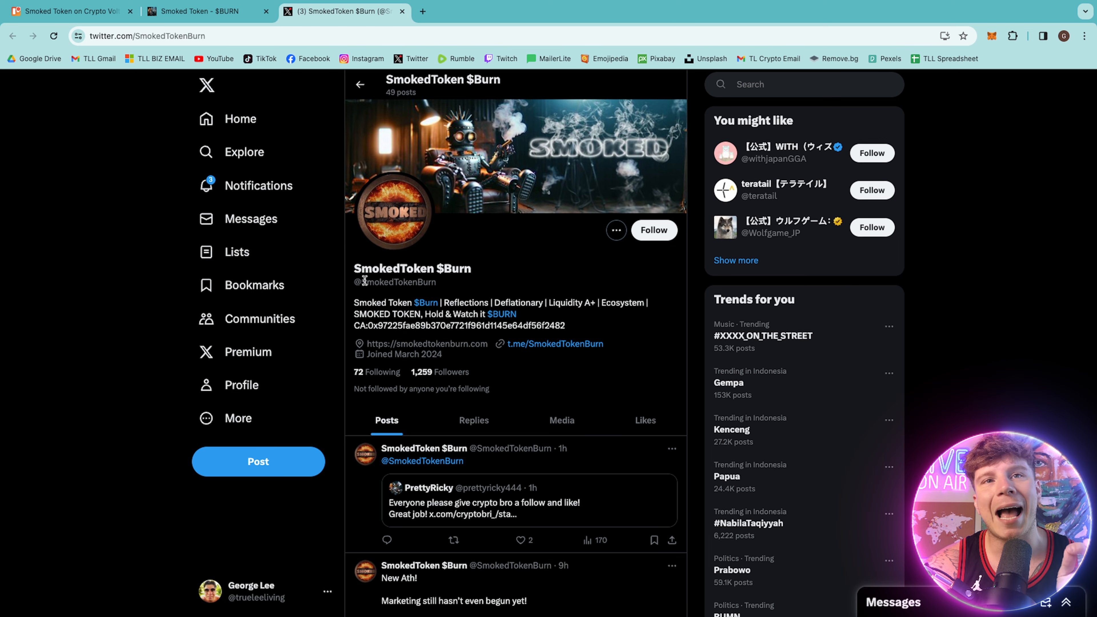
{"action": "mouse_move", "coordinate": [458, 287]}
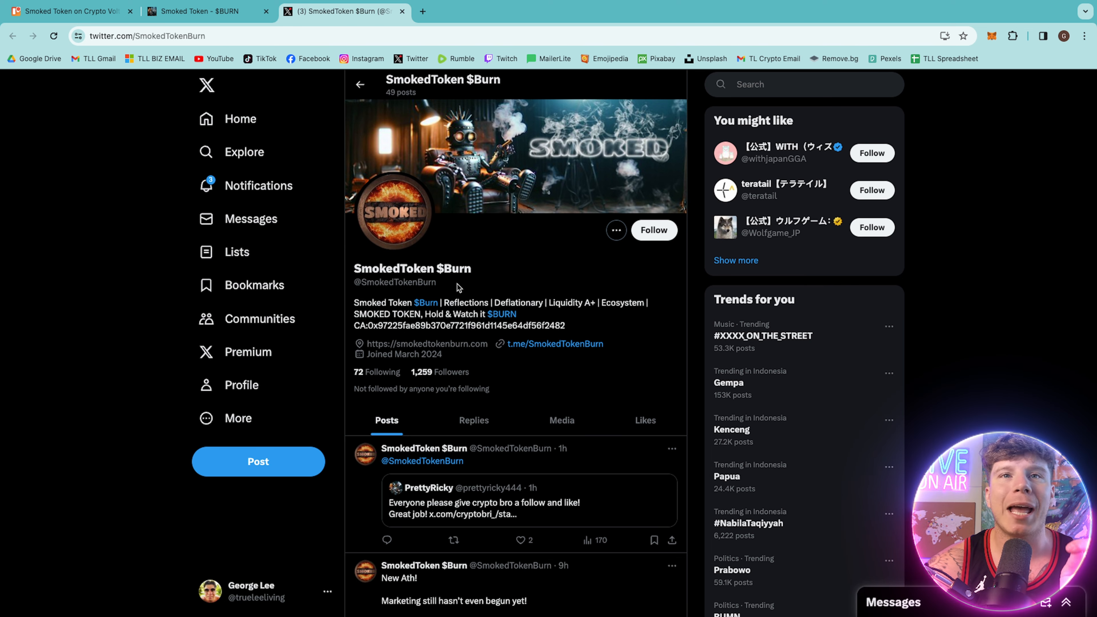
{"action": "scroll", "scroll_direction": "down", "scroll_amount": 3}
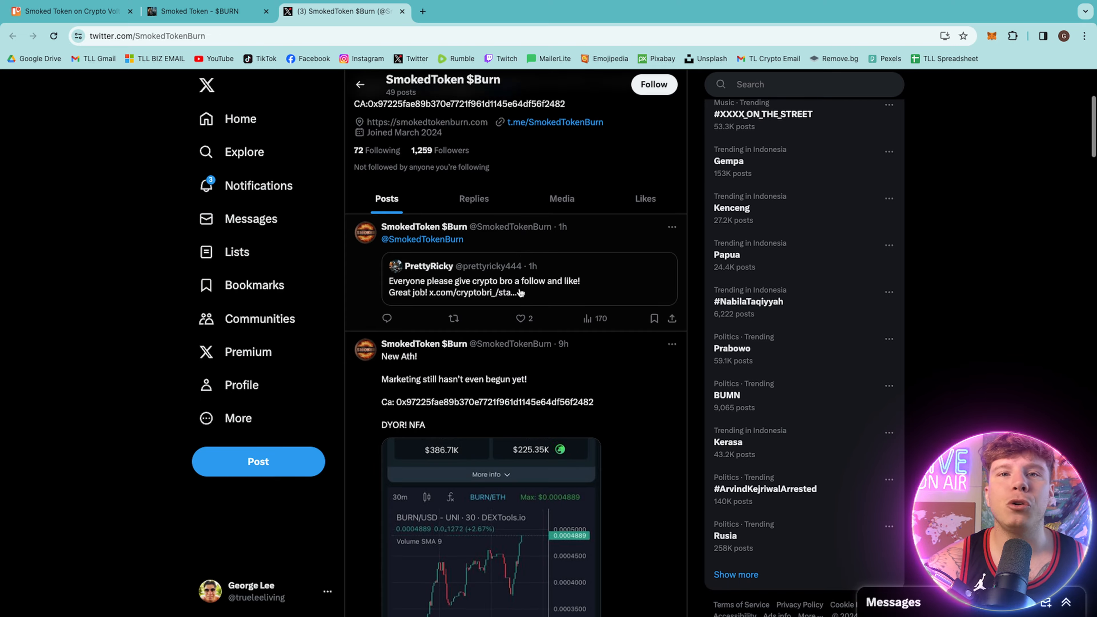
{"action": "scroll", "scroll_direction": "down", "scroll_amount": 3}
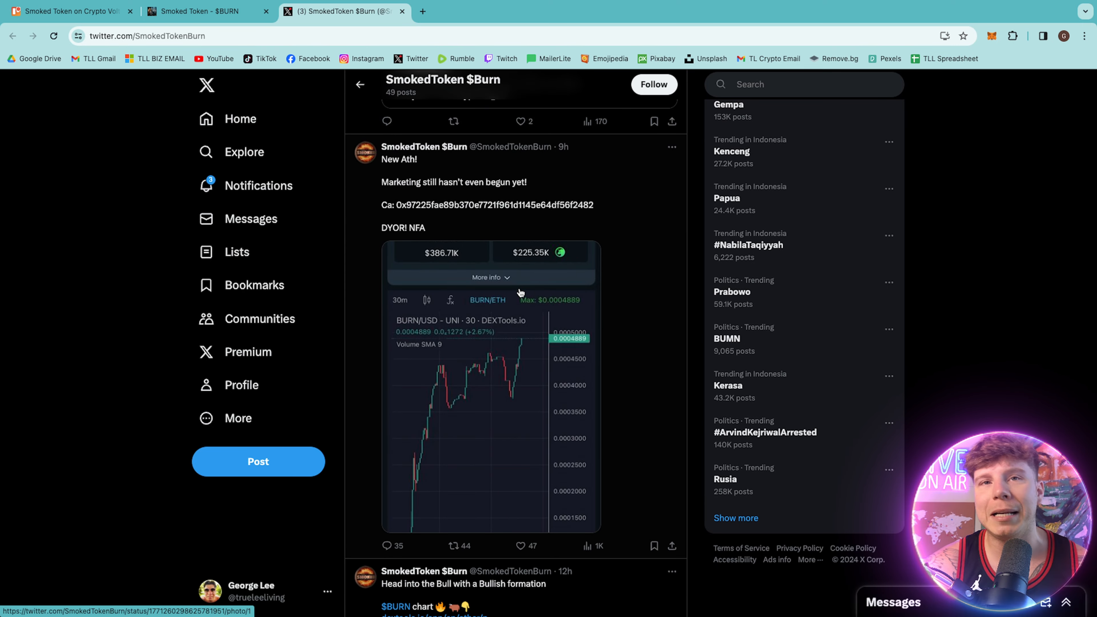
{"action": "mouse_move", "coordinate": [562, 412]}
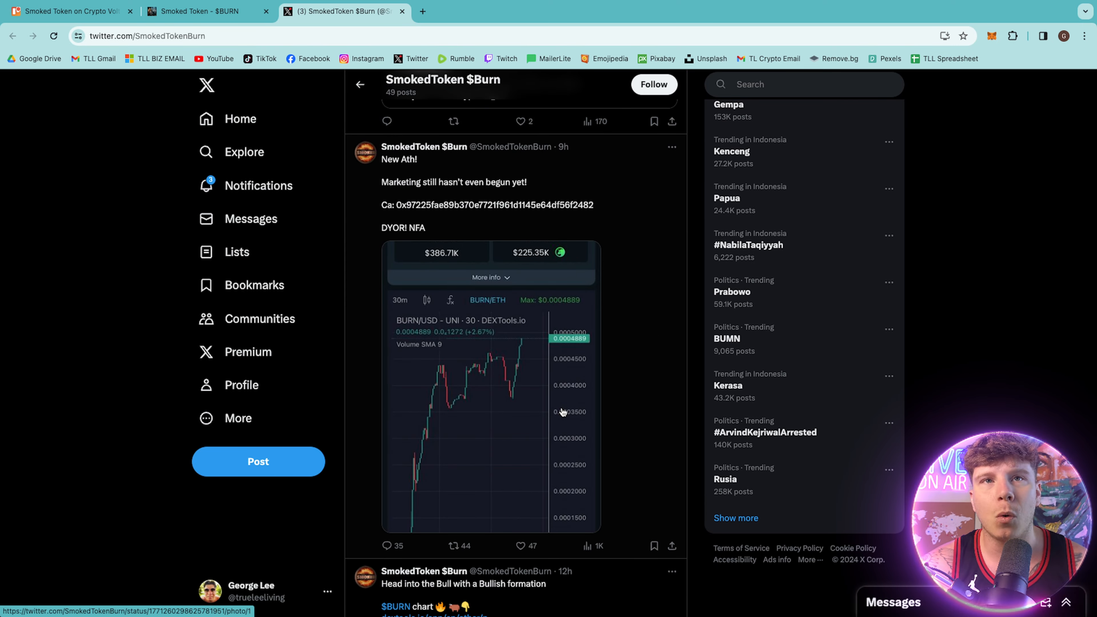
{"action": "scroll", "scroll_direction": "down", "scroll_amount": 3}
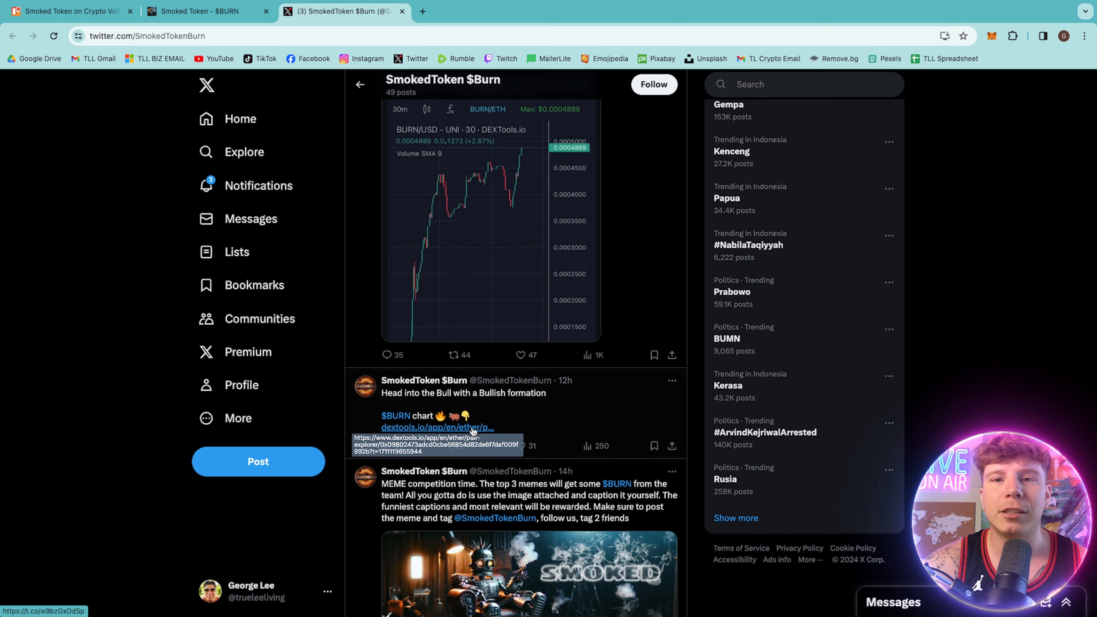
{"action": "left_click", "coordinate": [436, 427]}
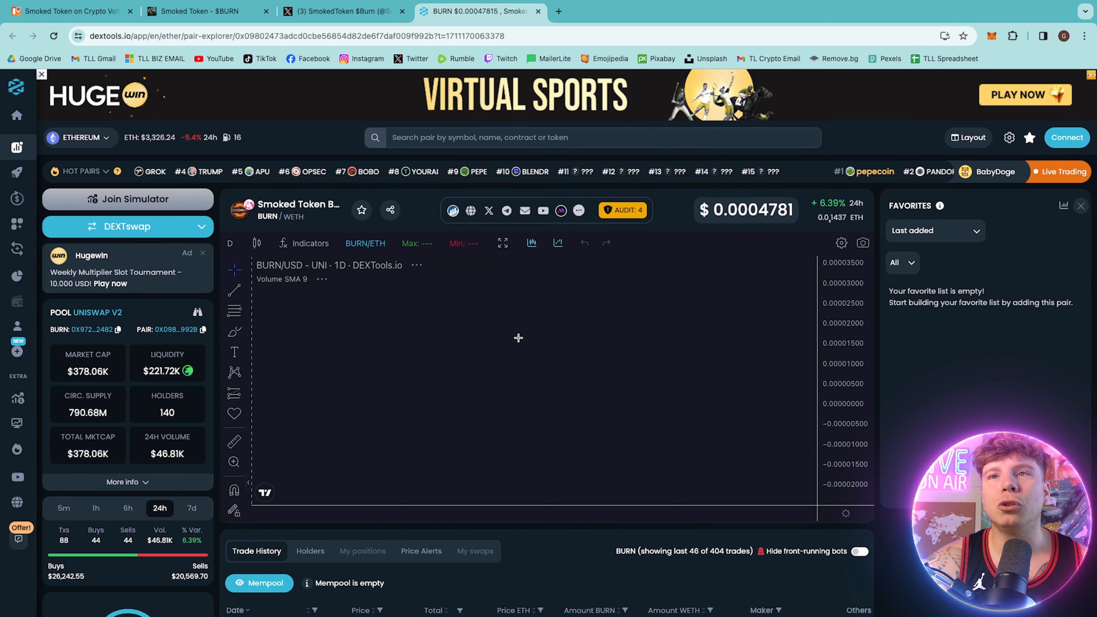